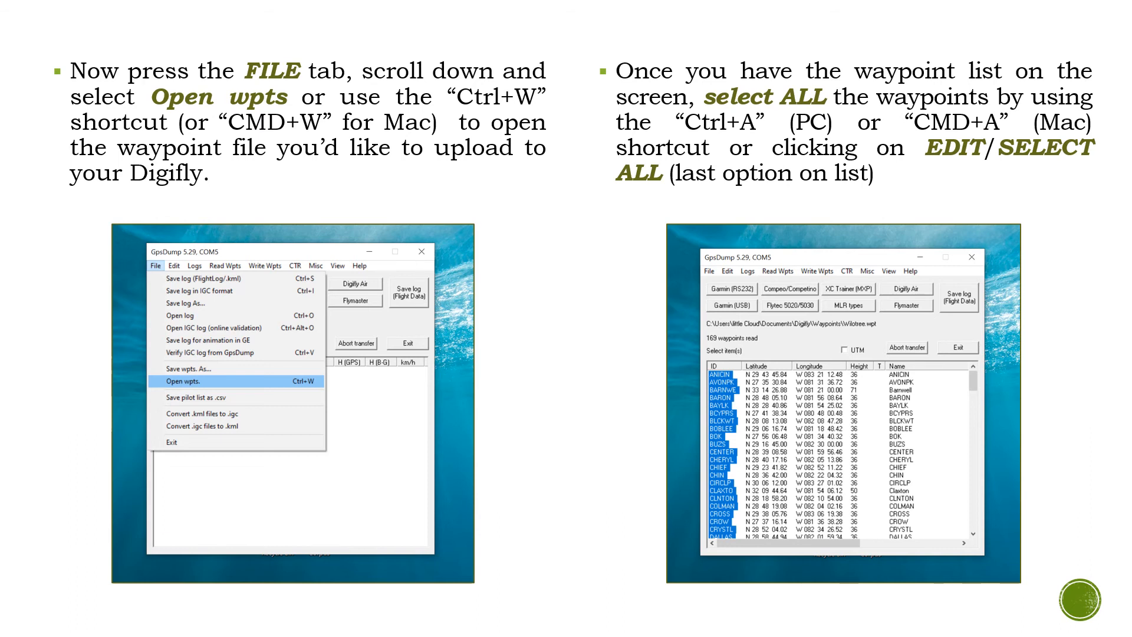
Advance to the slide on Write Wpts > Send to Digifly Air, choosing the User or Comp bank
click(261, 258)
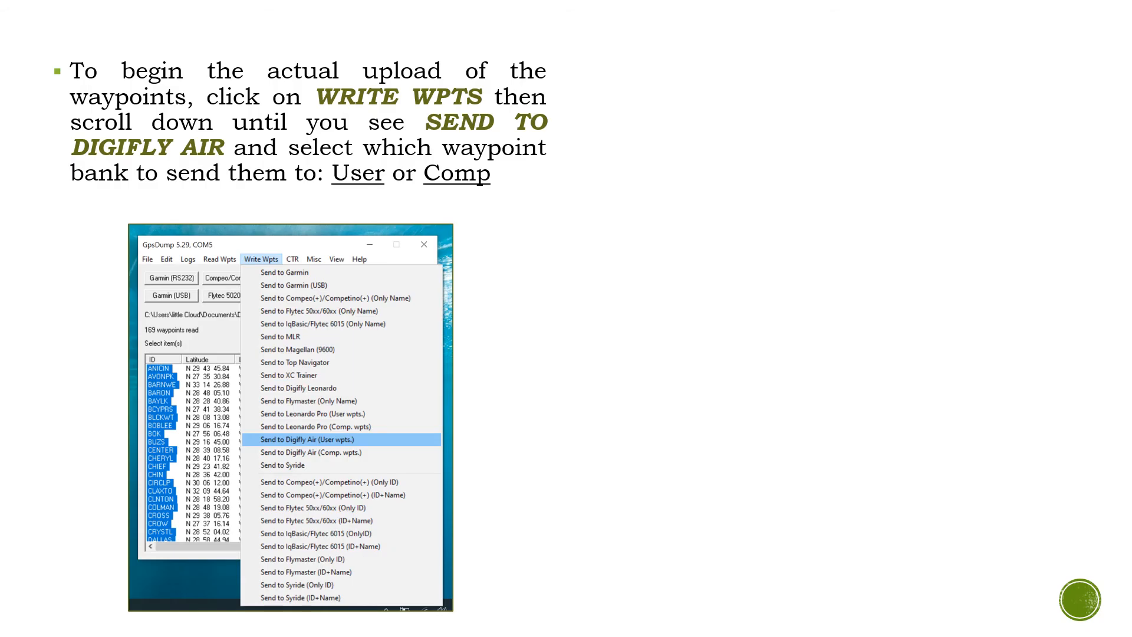